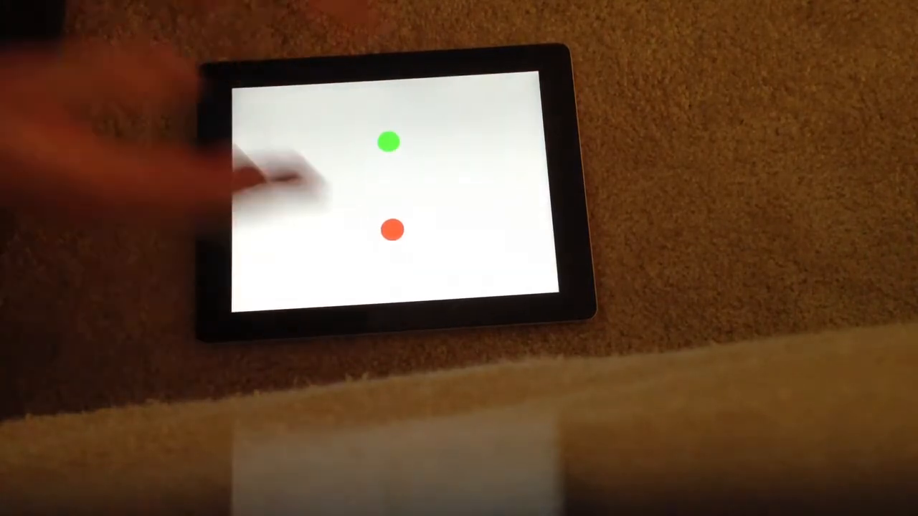
Tap a coloured dot on the start screen to begin a 60-second round.
{"action": "left_click", "coordinate": [392, 230]}
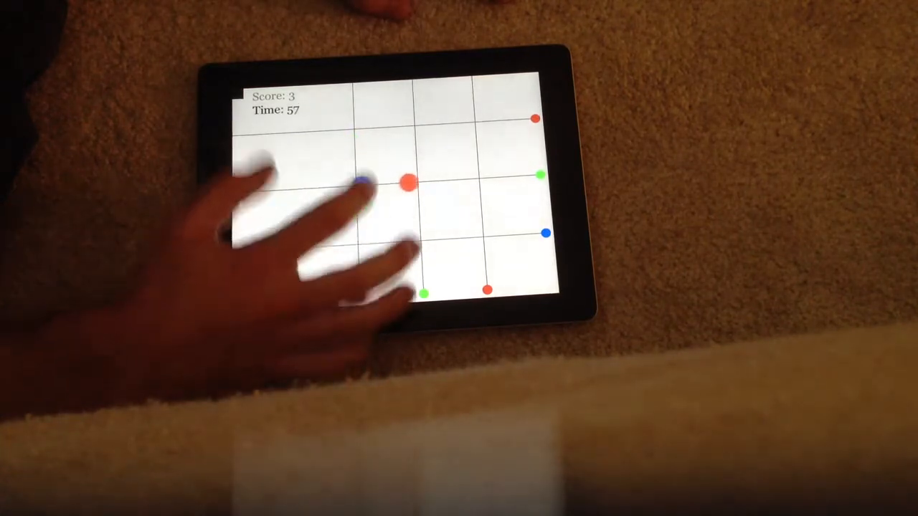
Match the first four dots, including a green one, to their same-coloured markers.
{"action": "left_click", "coordinate": [362, 182]}
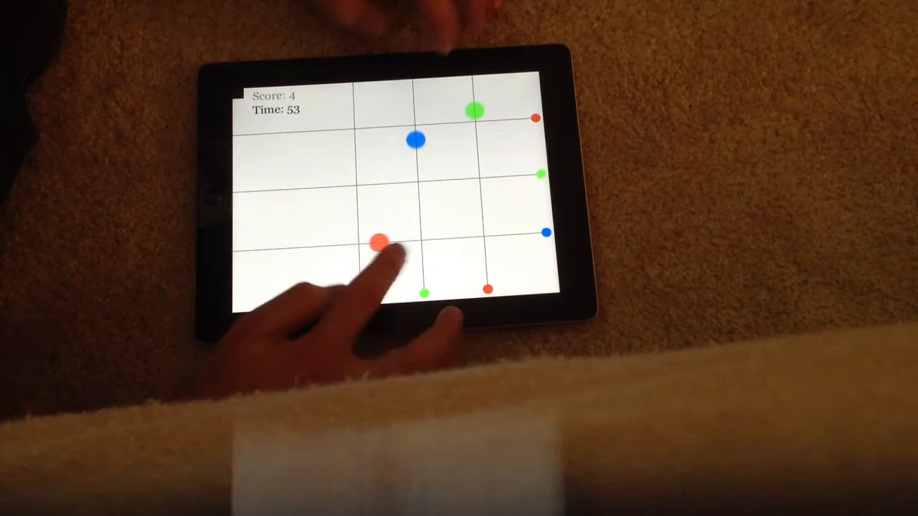
{"action": "left_click", "coordinate": [377, 241]}
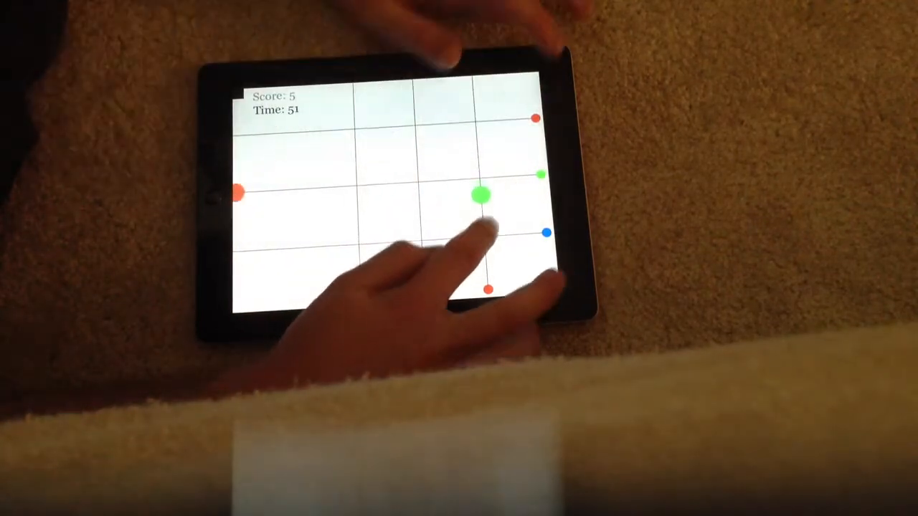
{"action": "left_click", "coordinate": [477, 196]}
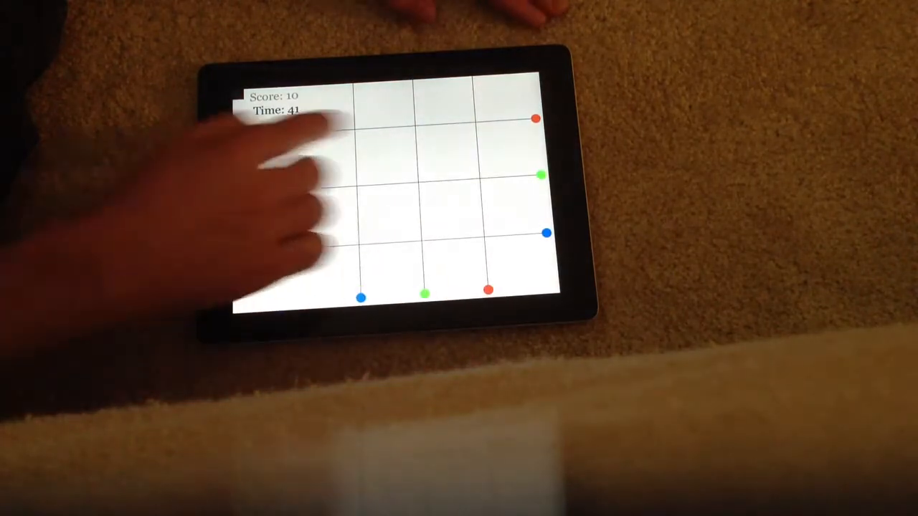
{"action": "left_click", "coordinate": [405, 125]}
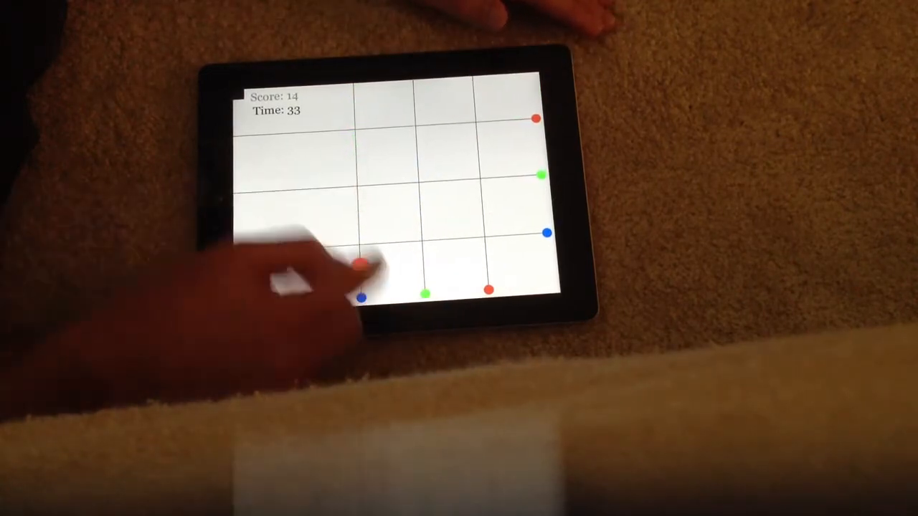
Match red, blue and green dots until Time's Up at score 47, then Replay.
{"action": "left_click", "coordinate": [358, 266]}
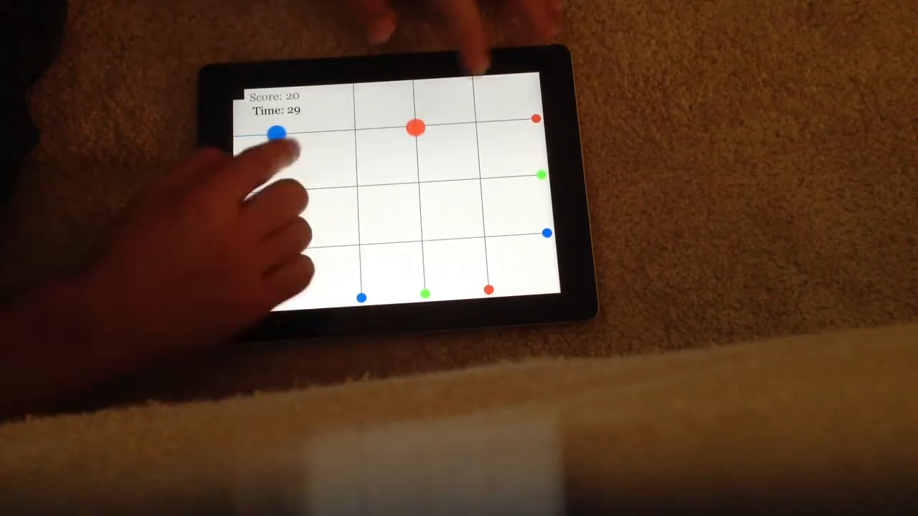
{"action": "left_click", "coordinate": [278, 132]}
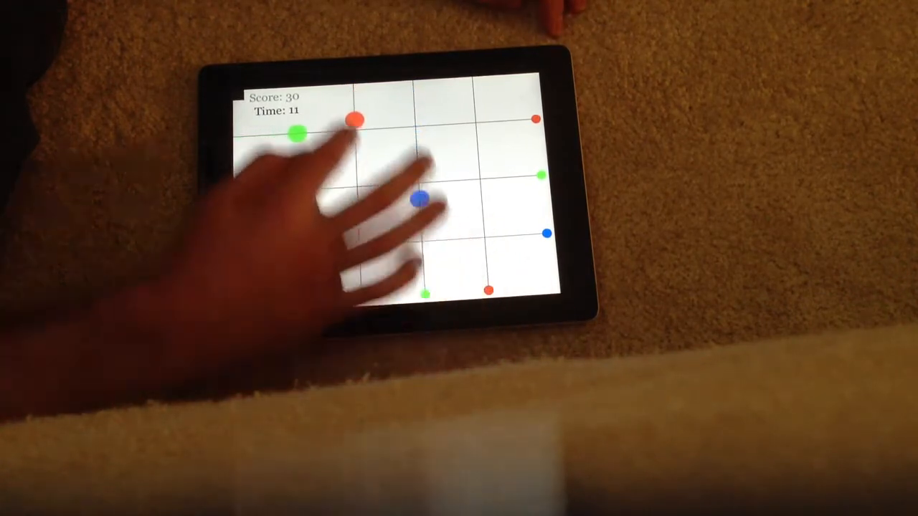
{"action": "left_click", "coordinate": [355, 120]}
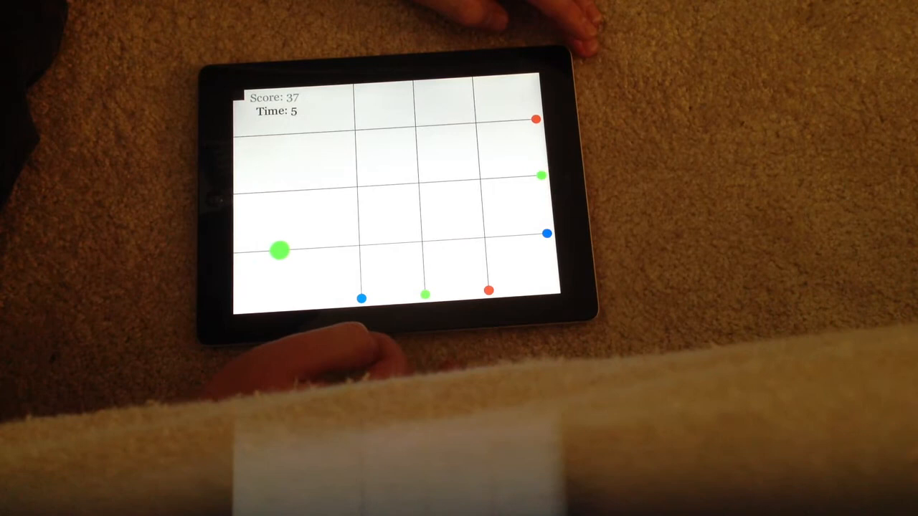
{"action": "left_click", "coordinate": [280, 249]}
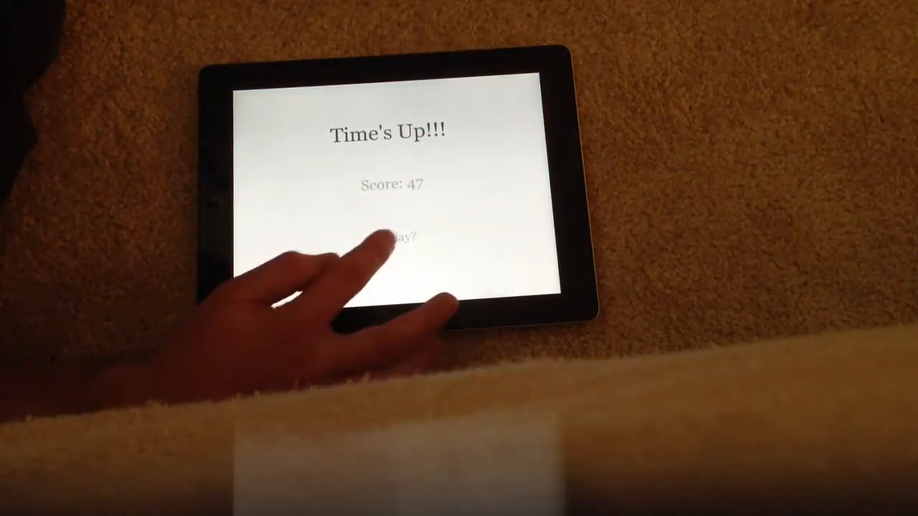
{"action": "left_click", "coordinate": [400, 237]}
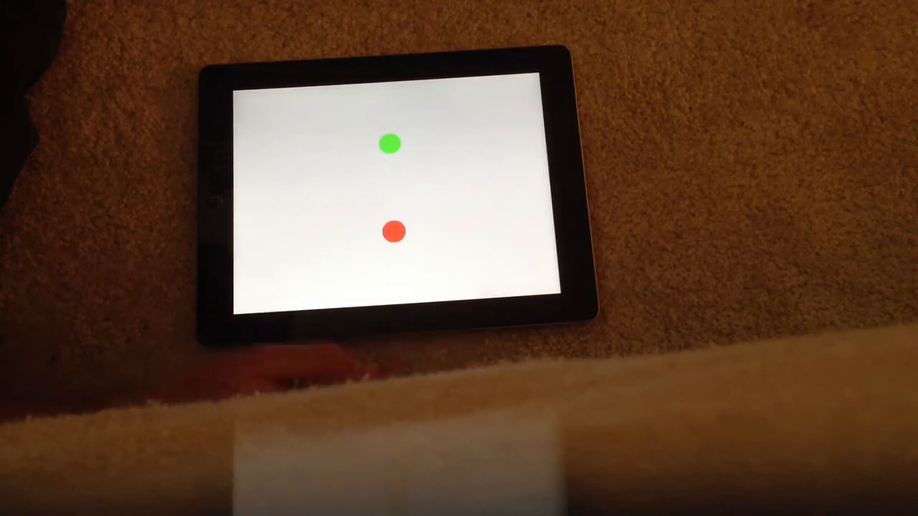